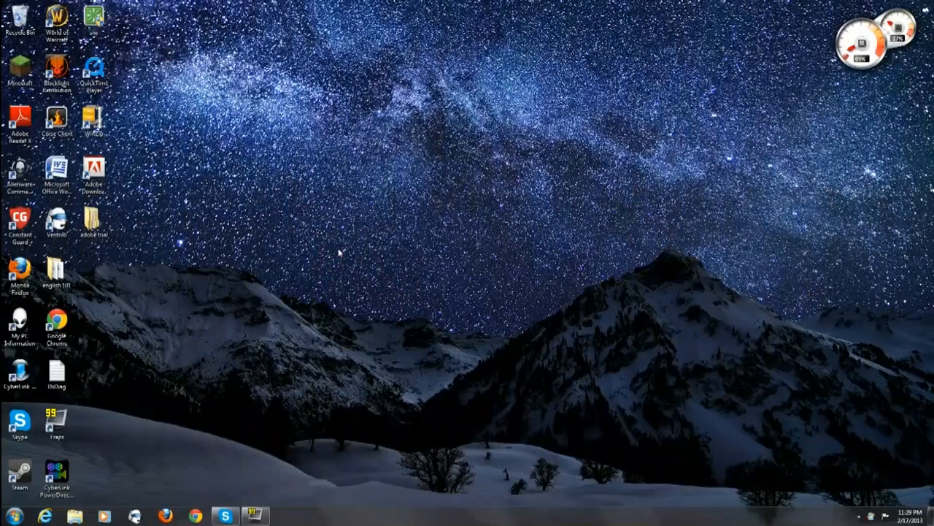
mouse_move(333, 245)
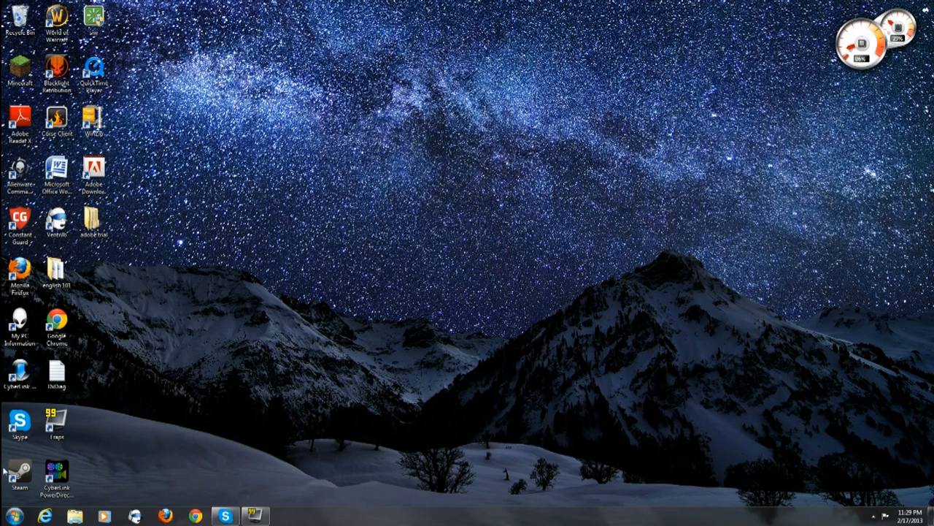
Search the Start menu for 'system' to find the System Information tool.
click(13, 517)
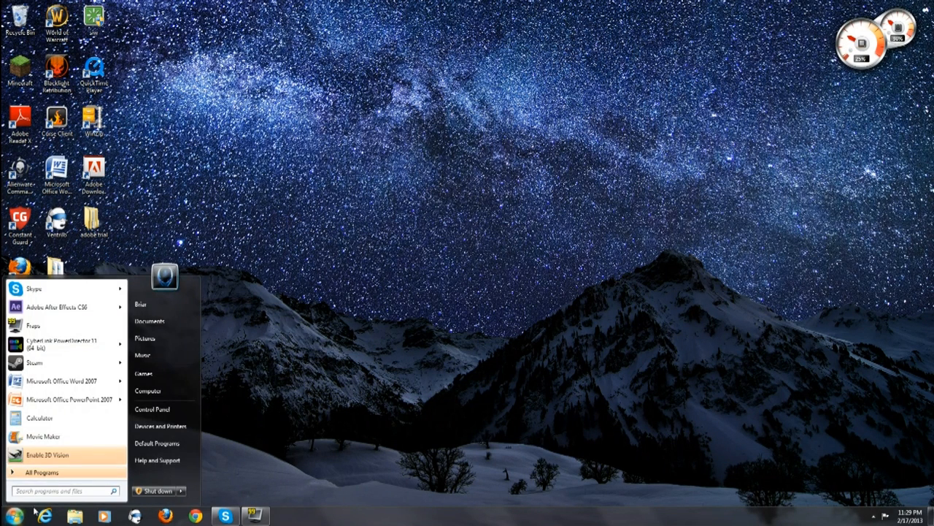
mouse_move(41, 472)
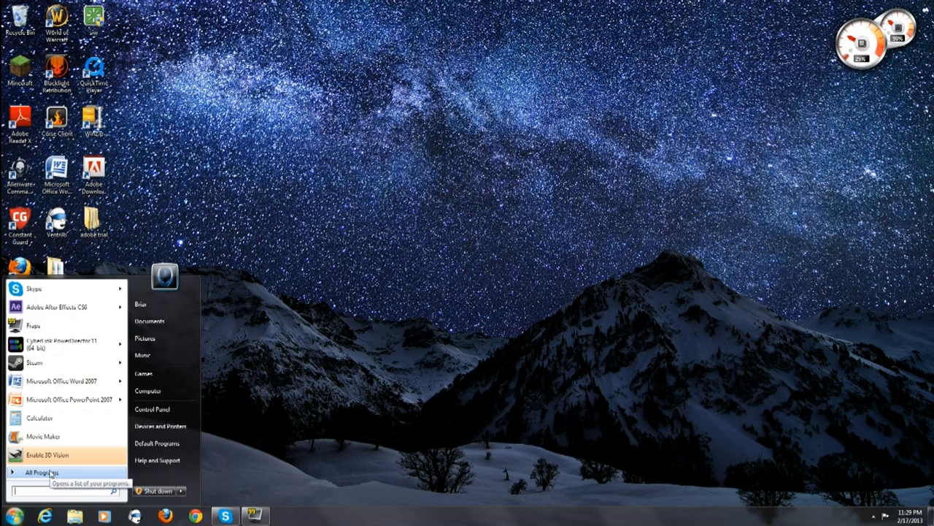
text(system)
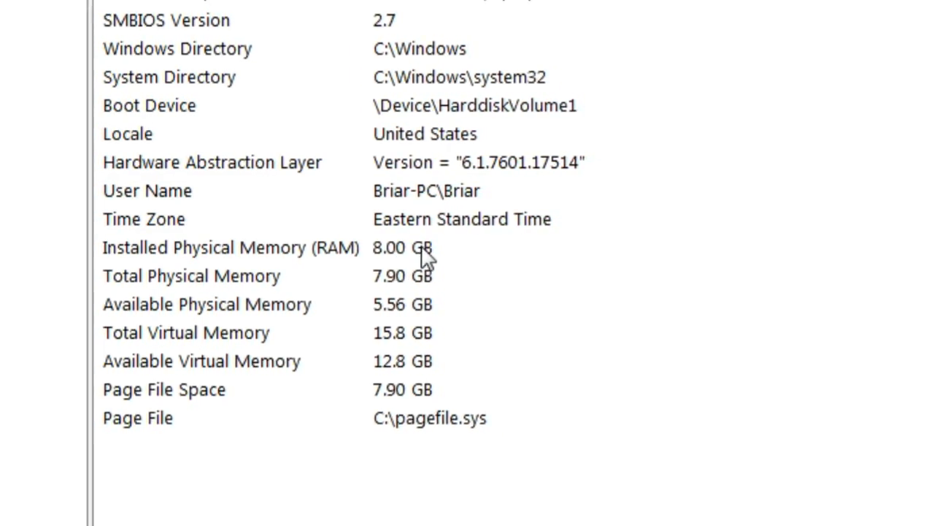
Confirm Installed Physical Memory (RAM) reads 8.00 GB, then close System Information.
scroll(up, 3)
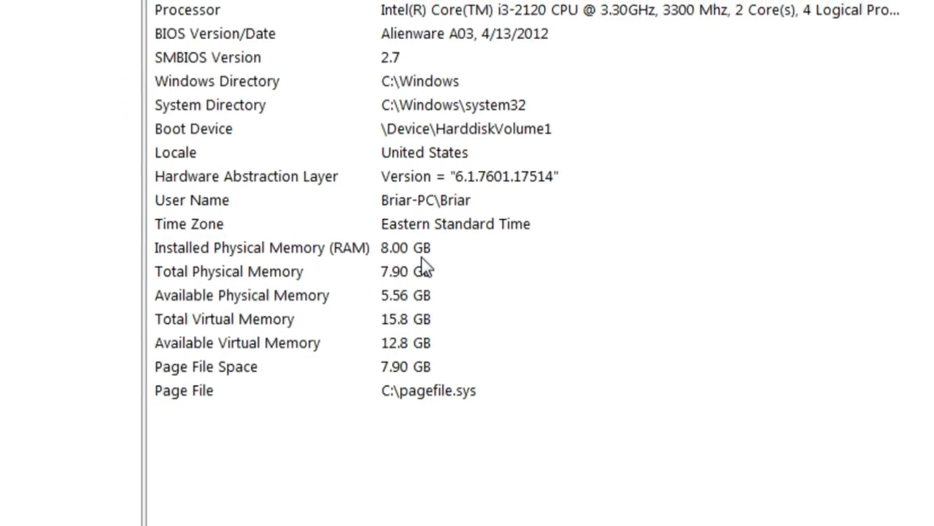
scroll(up, 3)
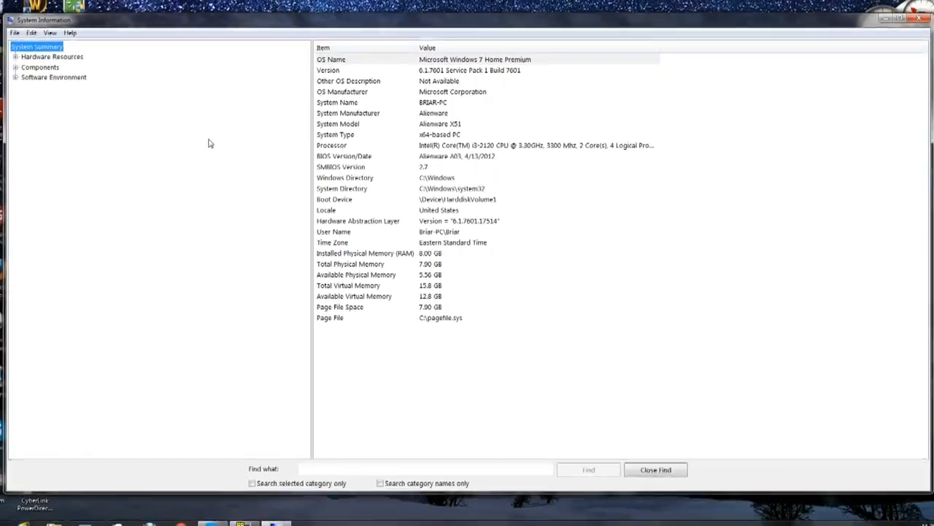
click(927, 20)
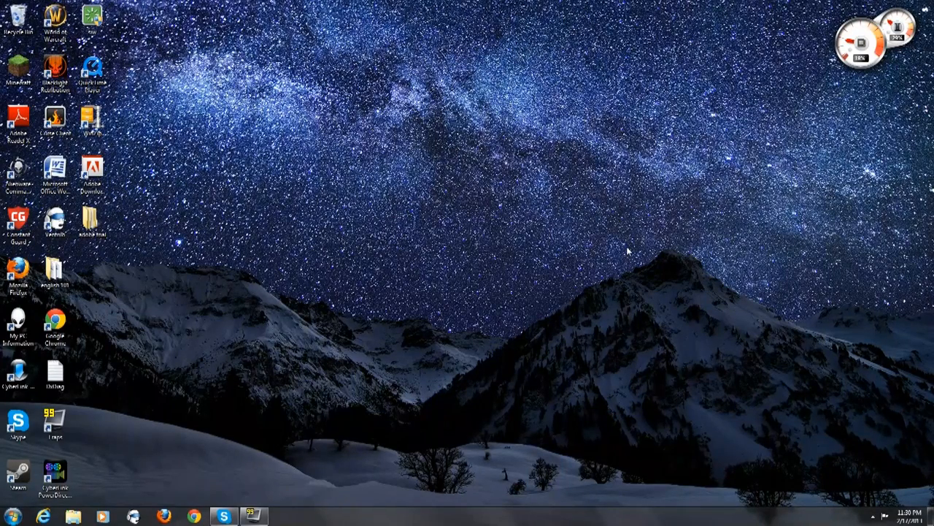